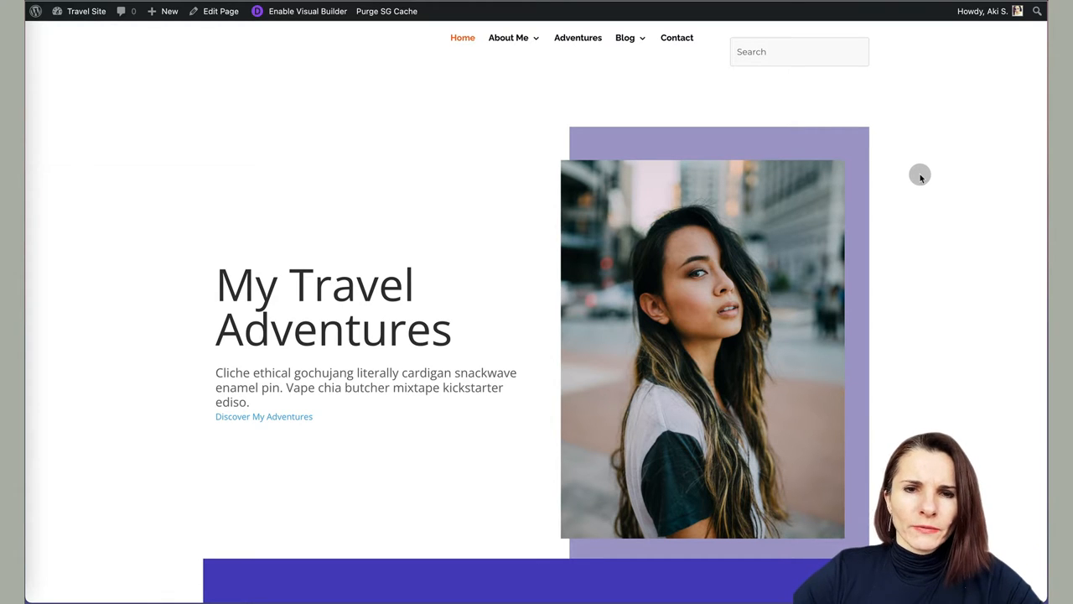
{"action": "mouse_move", "coordinate": [359, 146]}
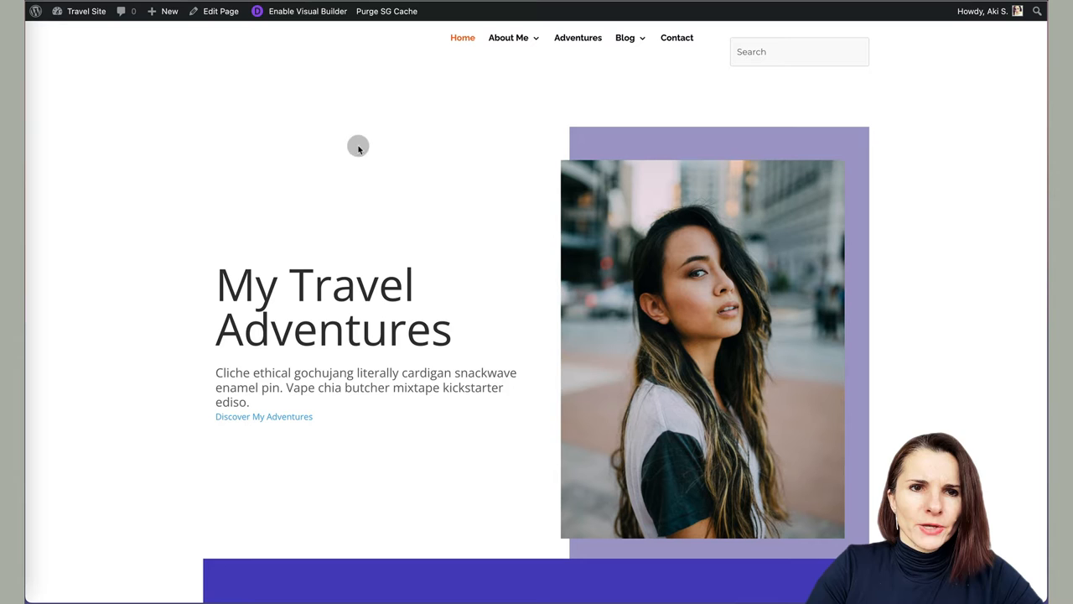
{"action": "mouse_move", "coordinate": [288, 59]}
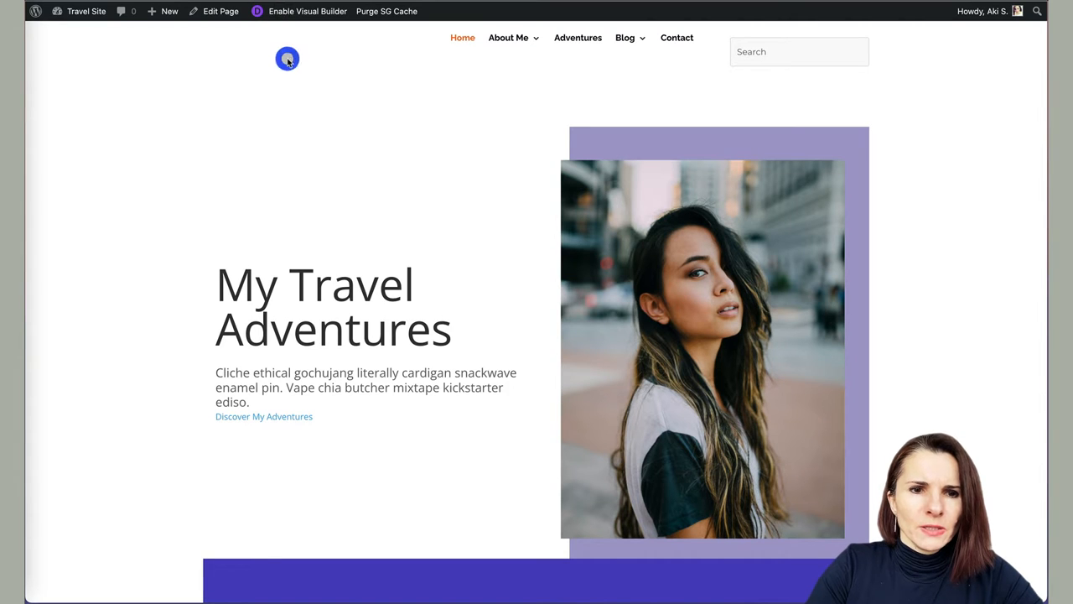
{"action": "mouse_move", "coordinate": [117, 245]}
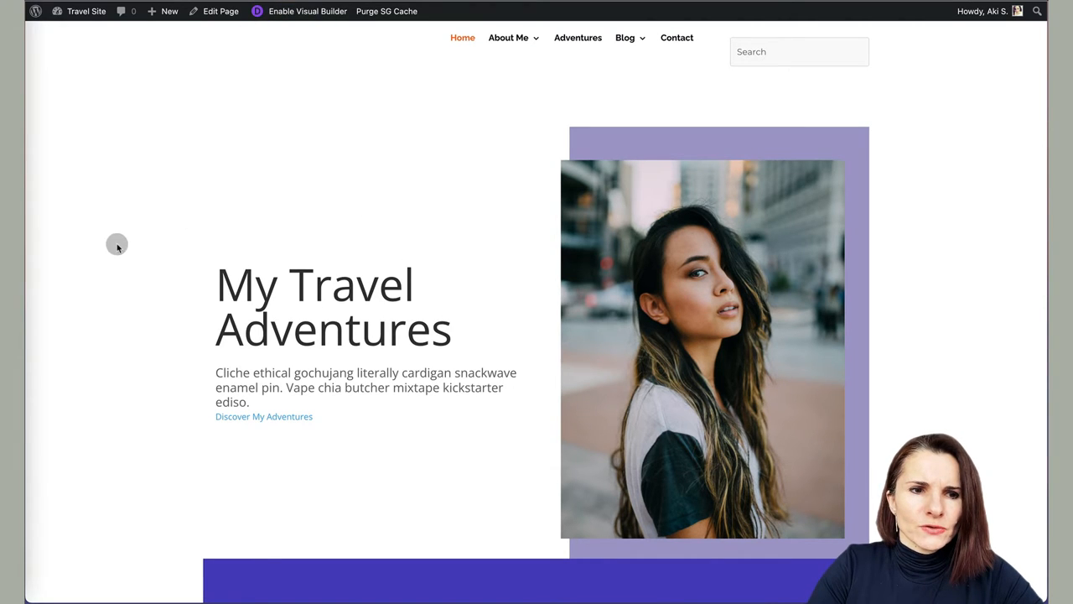
{"action": "mouse_move", "coordinate": [204, 235]}
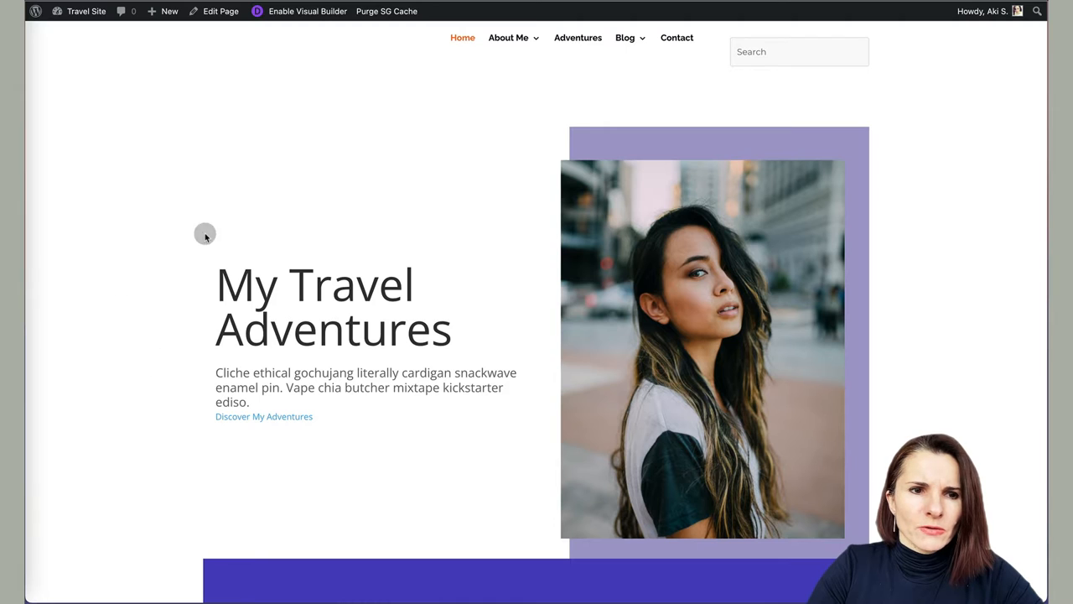
{"action": "mouse_move", "coordinate": [362, 221]}
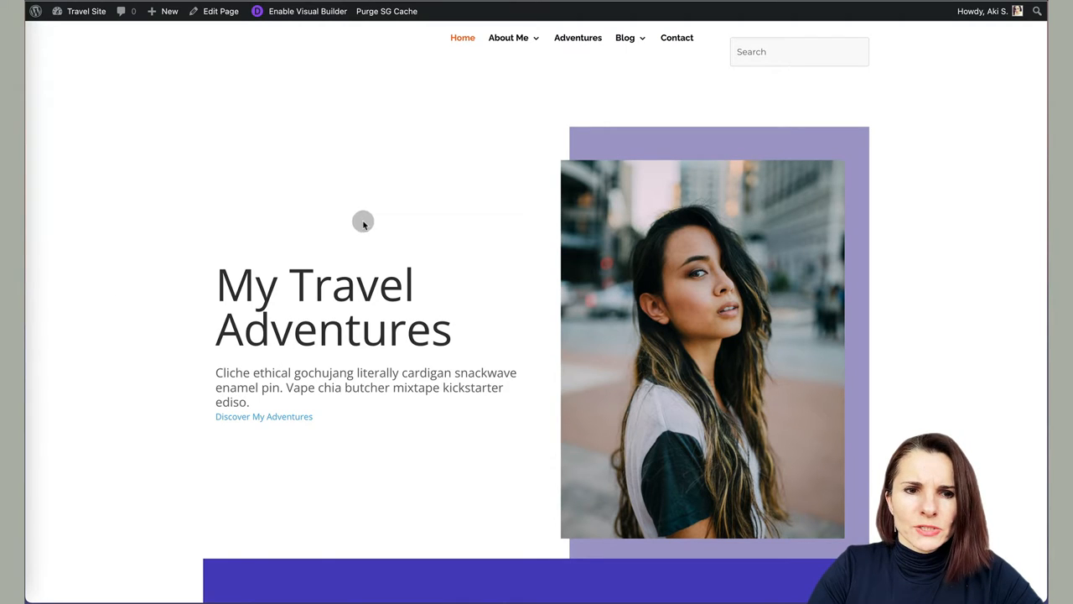
{"action": "mouse_move", "coordinate": [255, 278]}
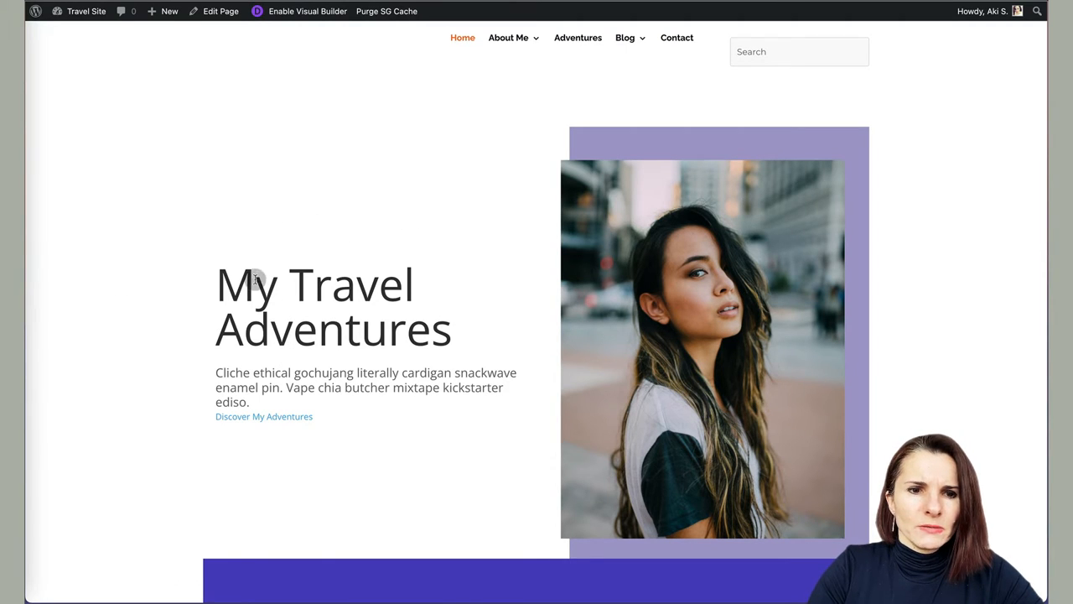
{"action": "mouse_move", "coordinate": [298, 10]}
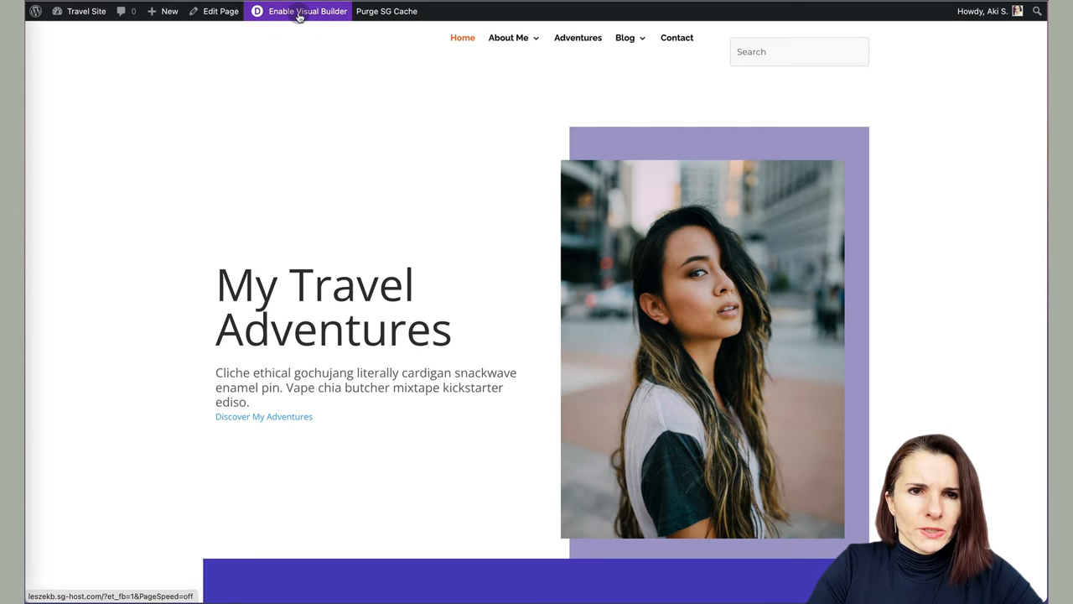
Enable the Visual Builder and review the hero section's Design > Sizing width fields, leaving them unchanged
{"action": "left_click", "coordinate": [307, 10]}
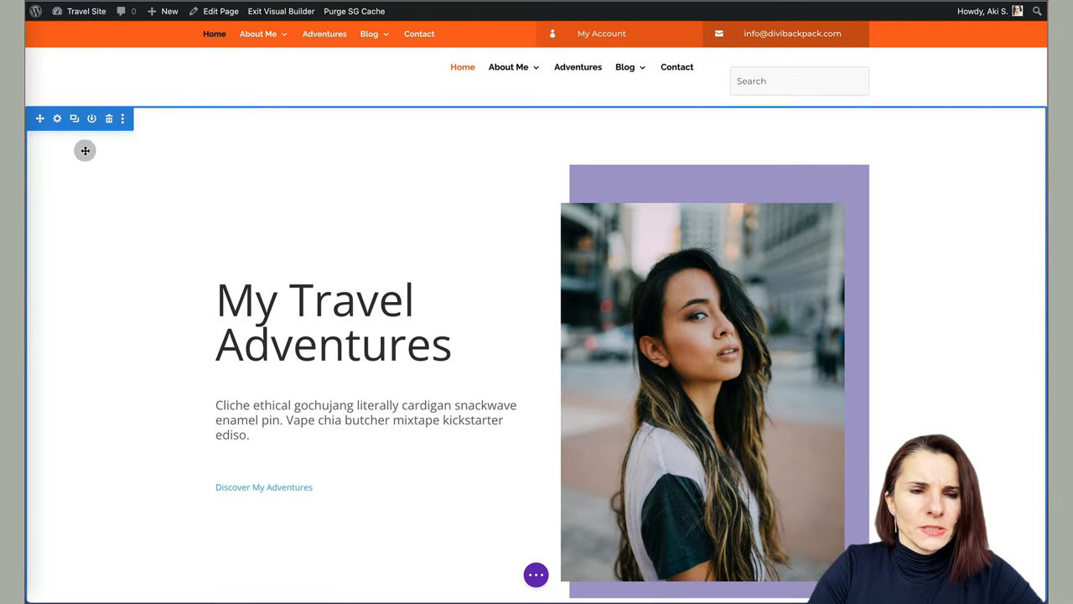
{"action": "left_click", "coordinate": [57, 118]}
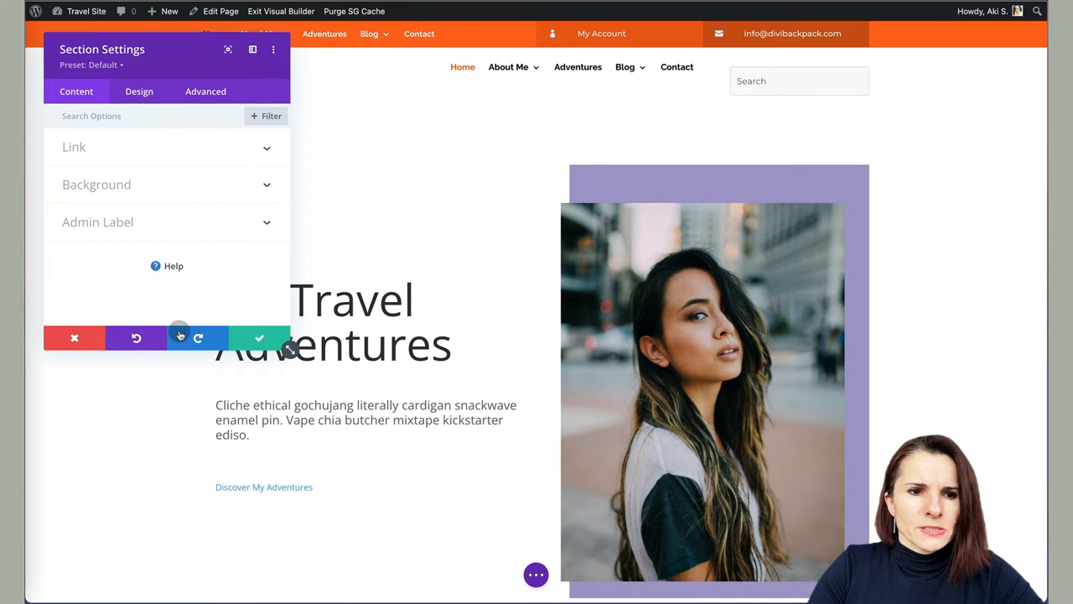
{"action": "mouse_move", "coordinate": [380, 141]}
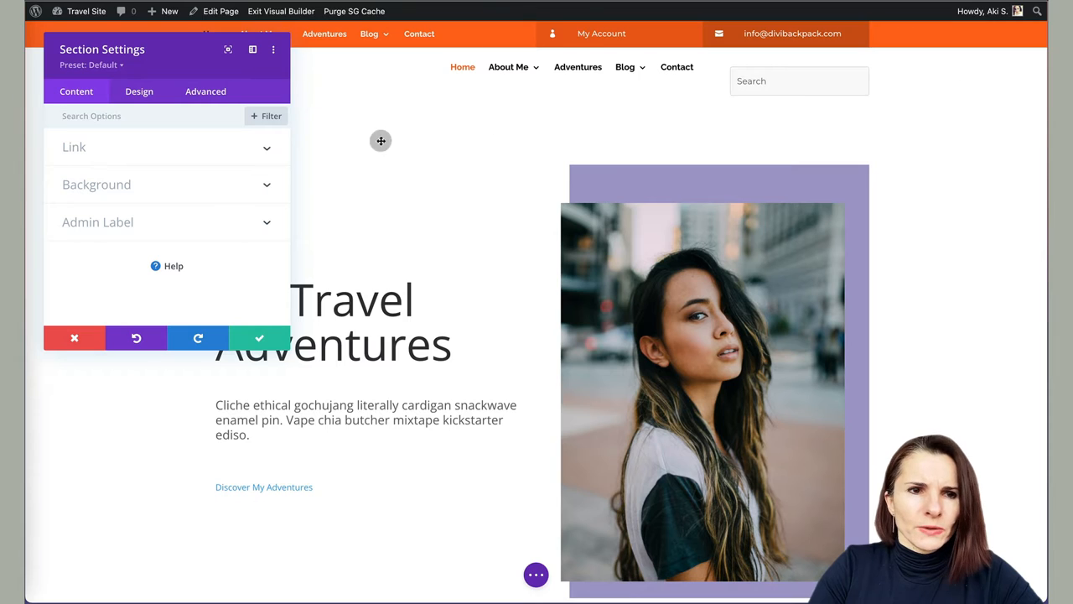
{"action": "left_click", "coordinate": [139, 90]}
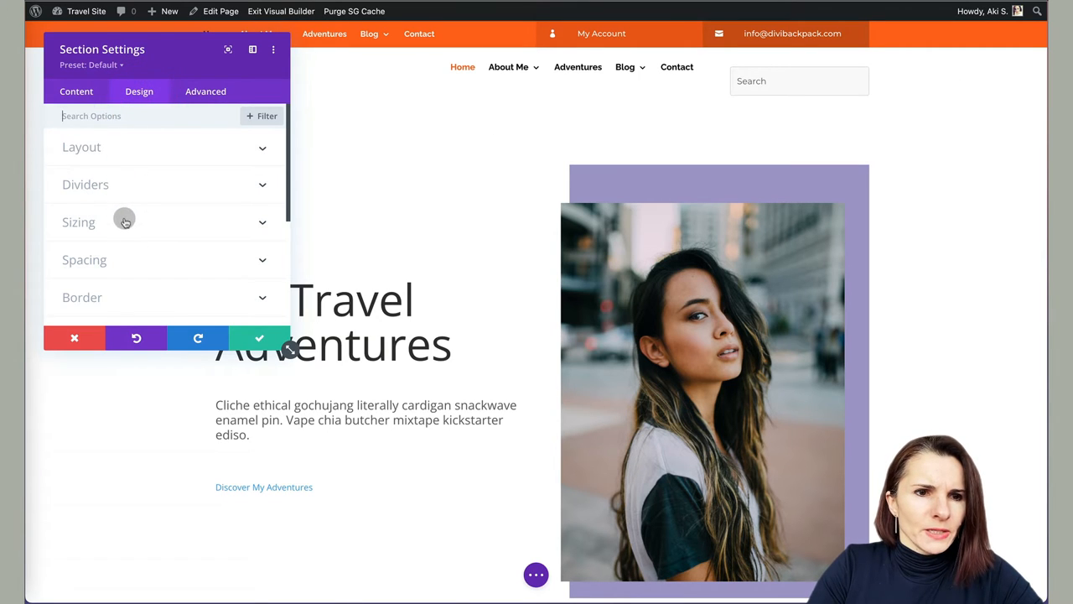
{"action": "left_click", "coordinate": [77, 221]}
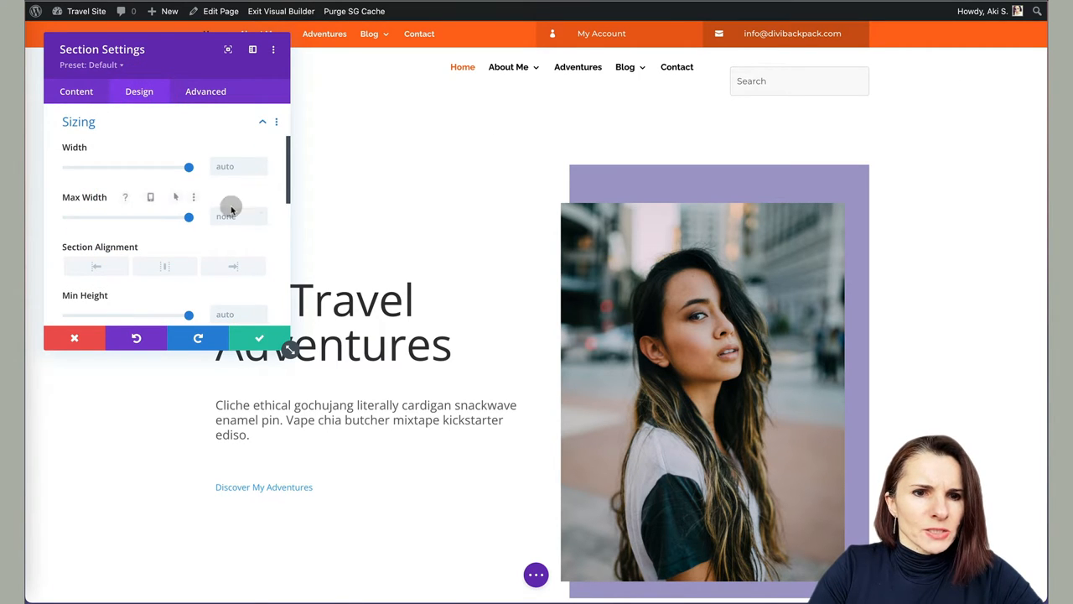
{"action": "scroll", "scroll_direction": "up", "scroll_amount": 3}
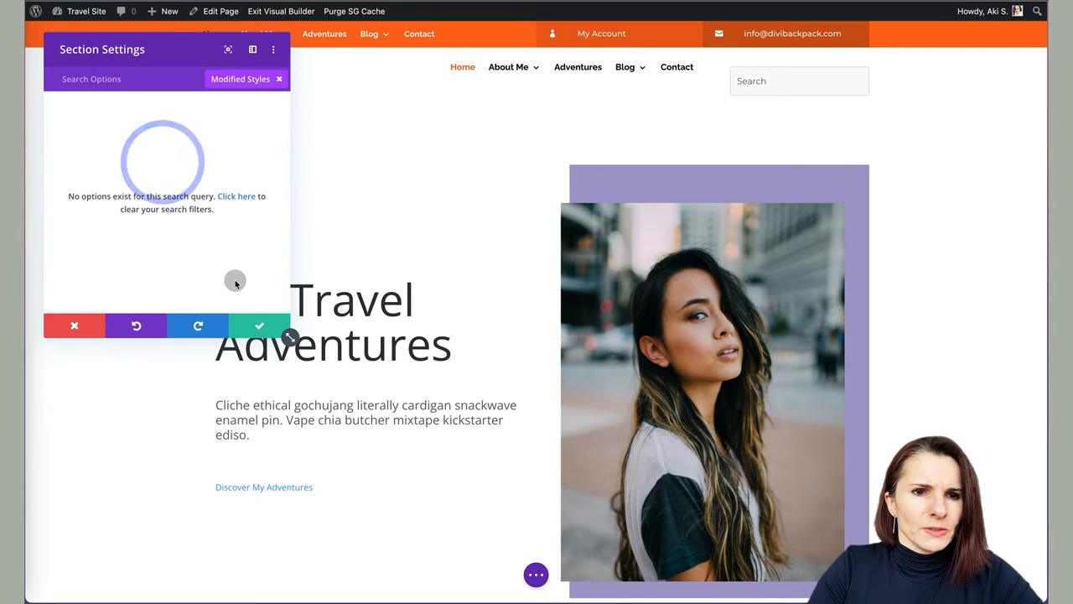
{"action": "left_click", "coordinate": [258, 325]}
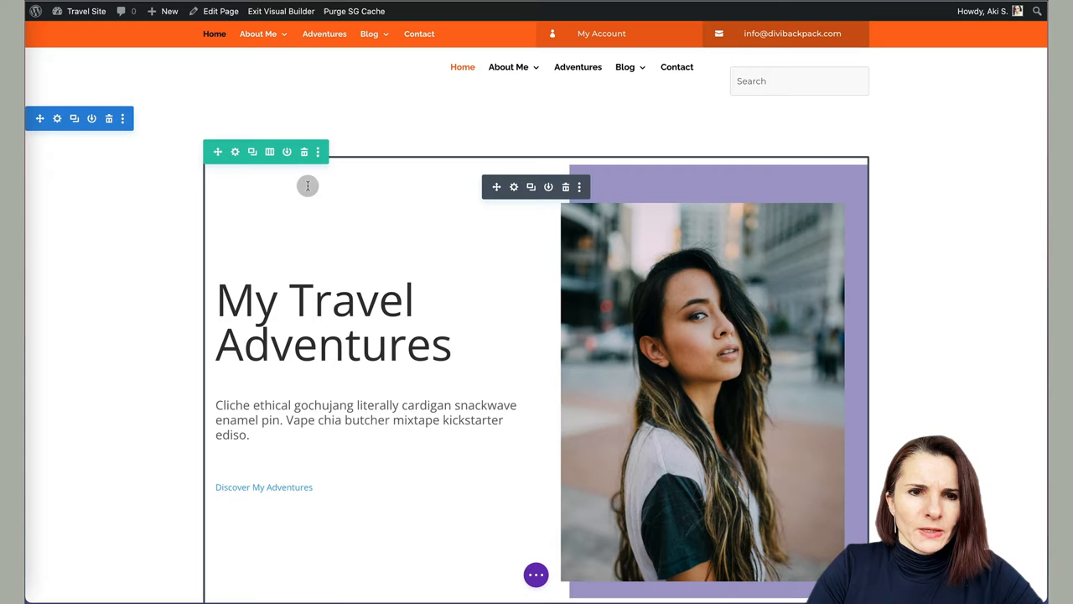
{"action": "mouse_move", "coordinate": [240, 188]}
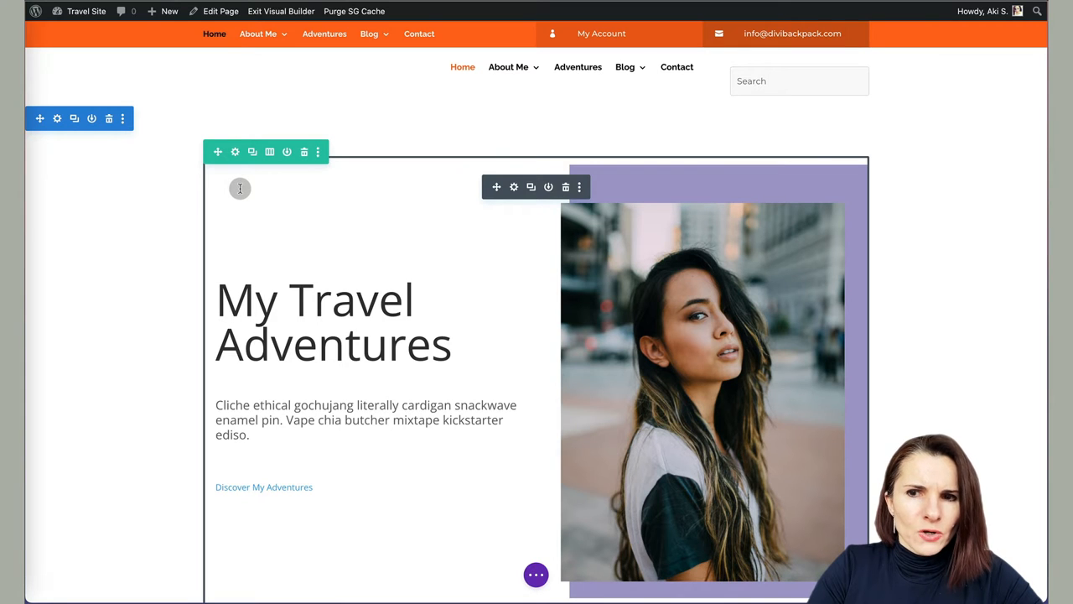
{"action": "mouse_move", "coordinate": [235, 151]}
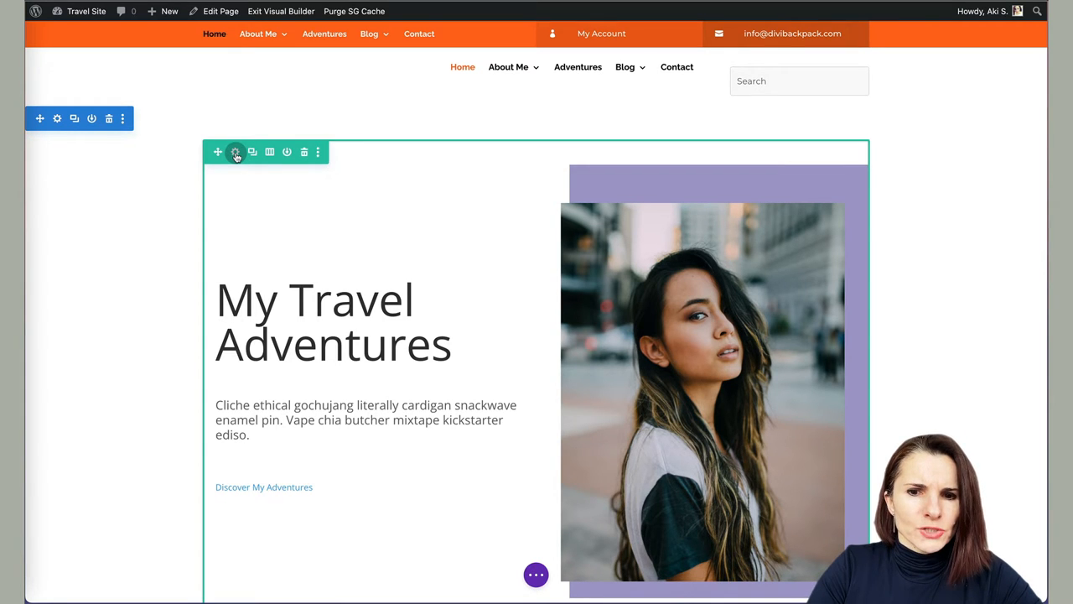
{"action": "mouse_move", "coordinate": [235, 151]}
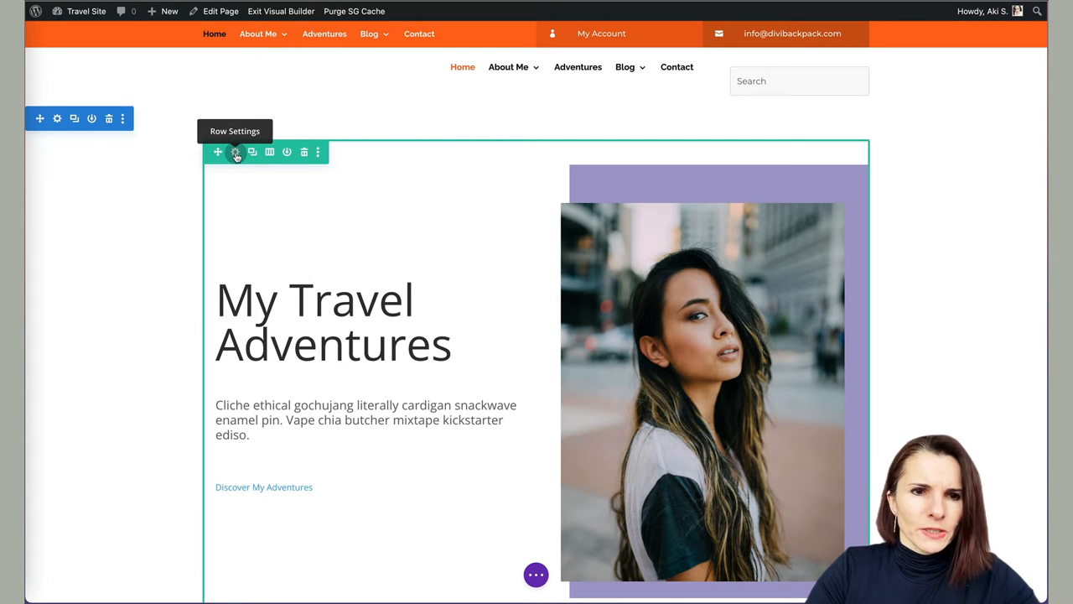
Bring up Row Settings for the single-column hero row via its gear icon
{"action": "left_click", "coordinate": [235, 150]}
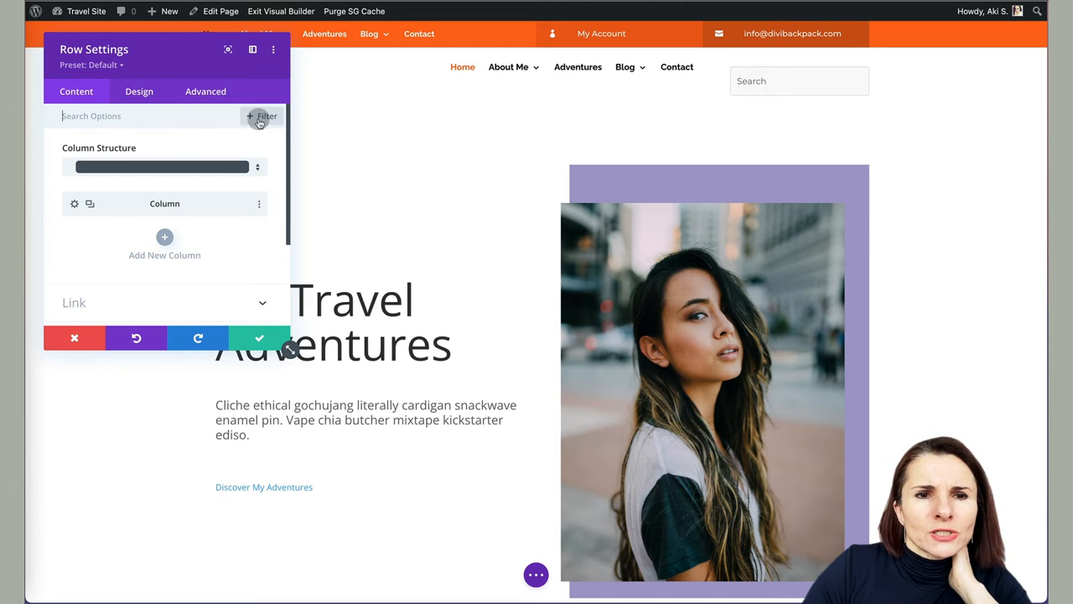
Dismiss the option filter list and show the hero row's Design options
{"action": "left_click", "coordinate": [262, 115]}
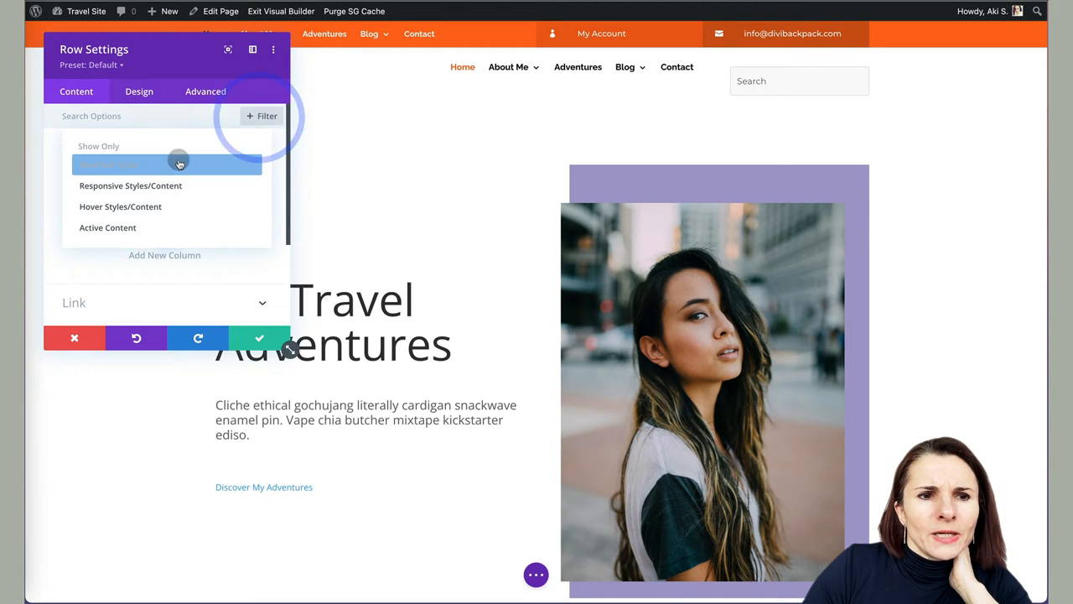
{"action": "left_click", "coordinate": [168, 164]}
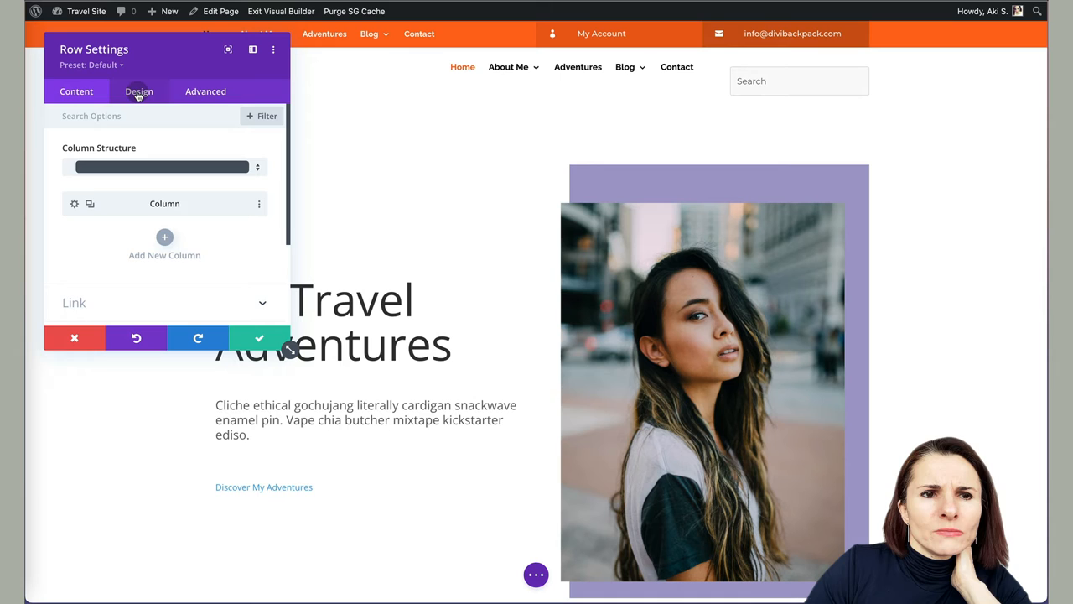
{"action": "left_click", "coordinate": [139, 91]}
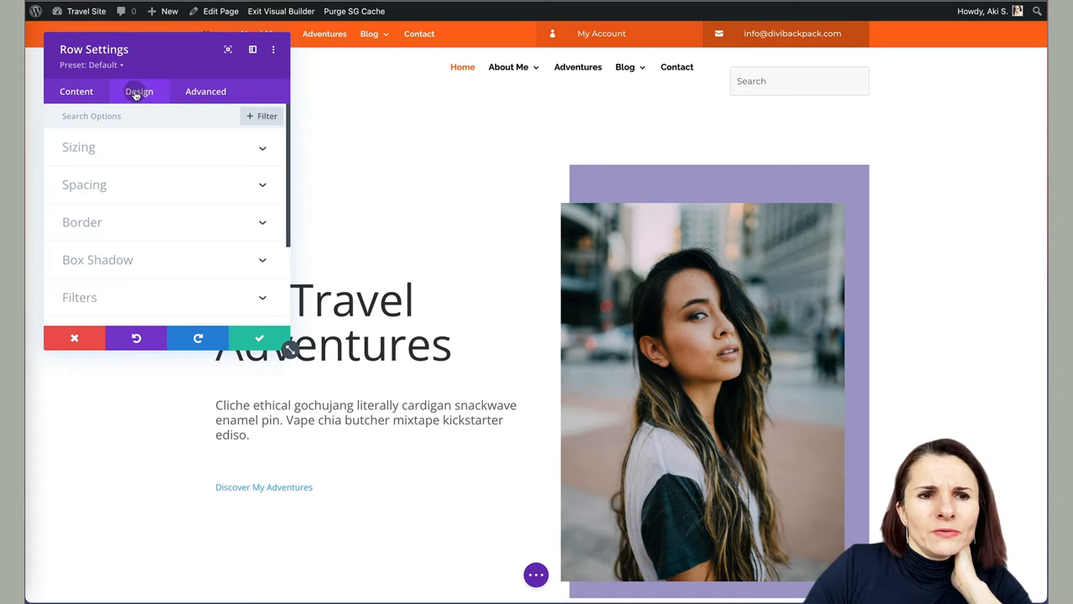
Under Sizing, raise the hero row's Width from 80% to 100% and move to the Max Width field
{"action": "left_click", "coordinate": [77, 148]}
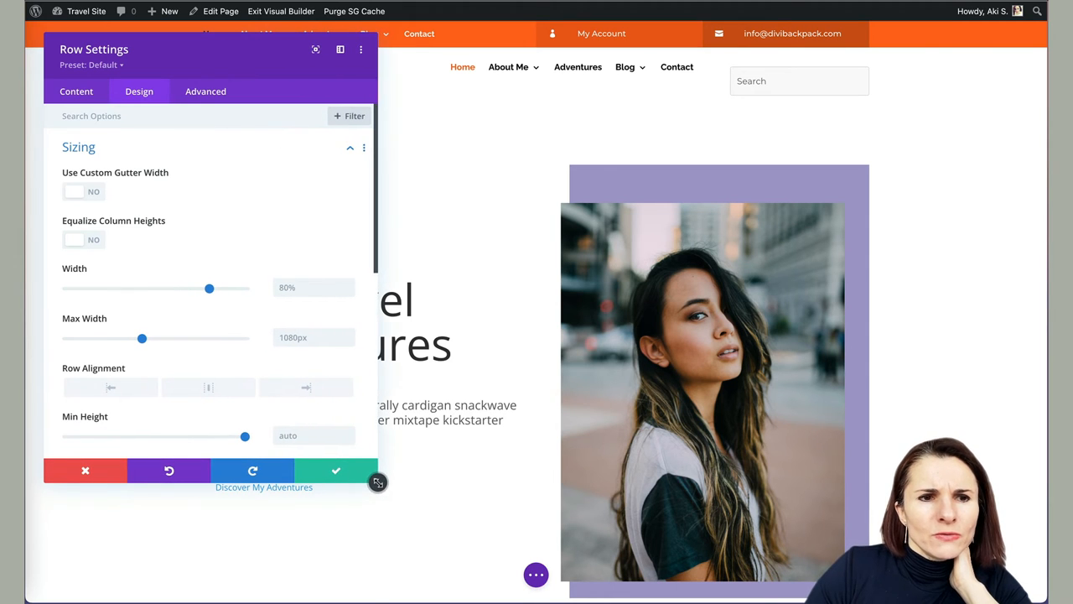
{"action": "mouse_move", "coordinate": [87, 268]}
{"action": "type", "text": "100"}
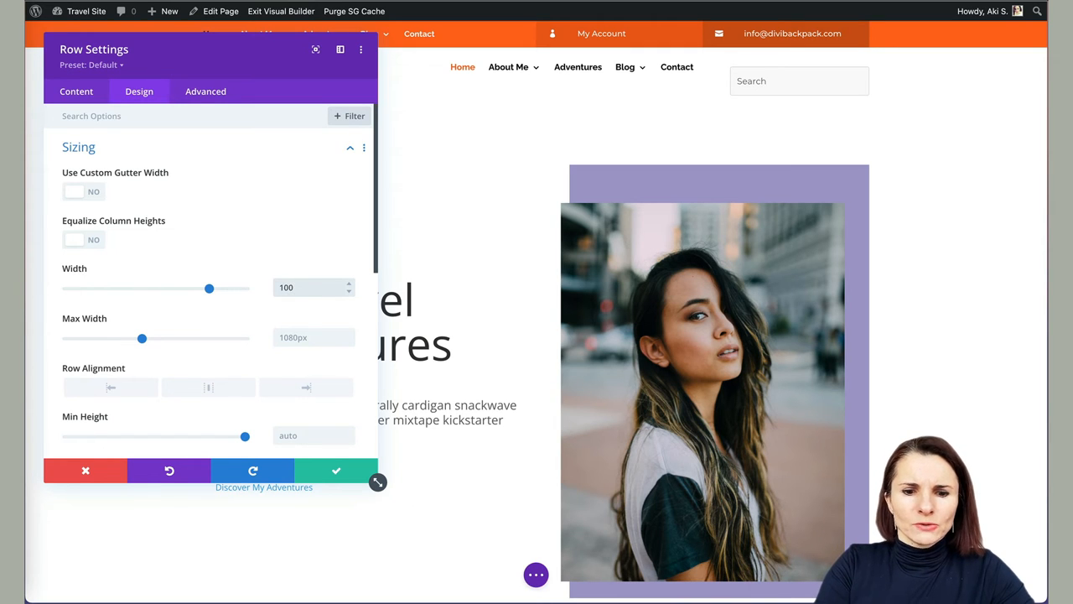
{"action": "left_click_drag", "start_coordinate": [208, 288], "coordinate": [245, 288]}
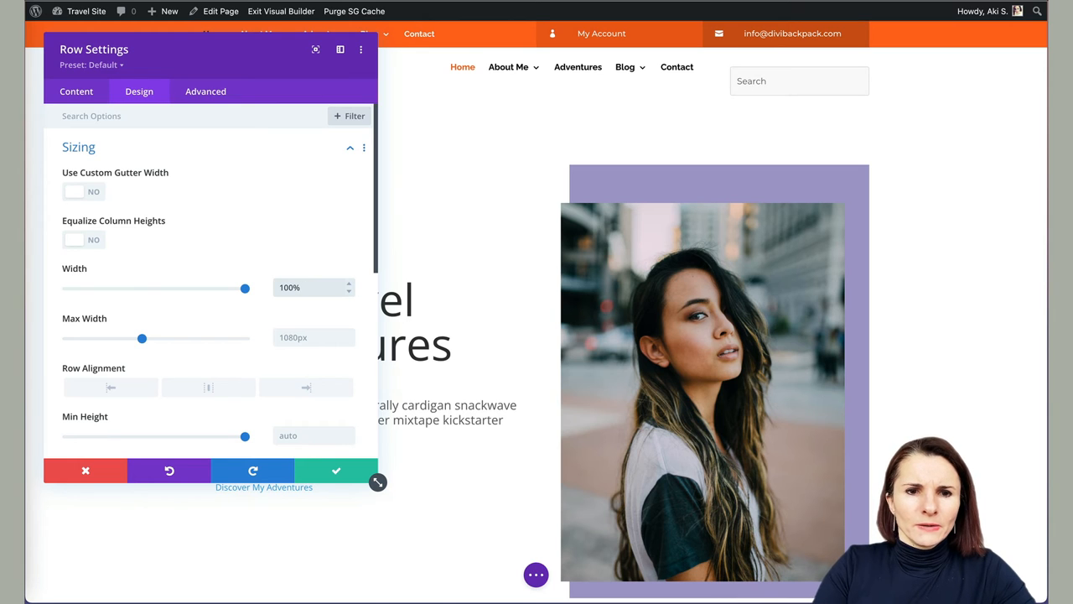
{"action": "left_click", "coordinate": [312, 337]}
{"action": "type", "text": "100"}
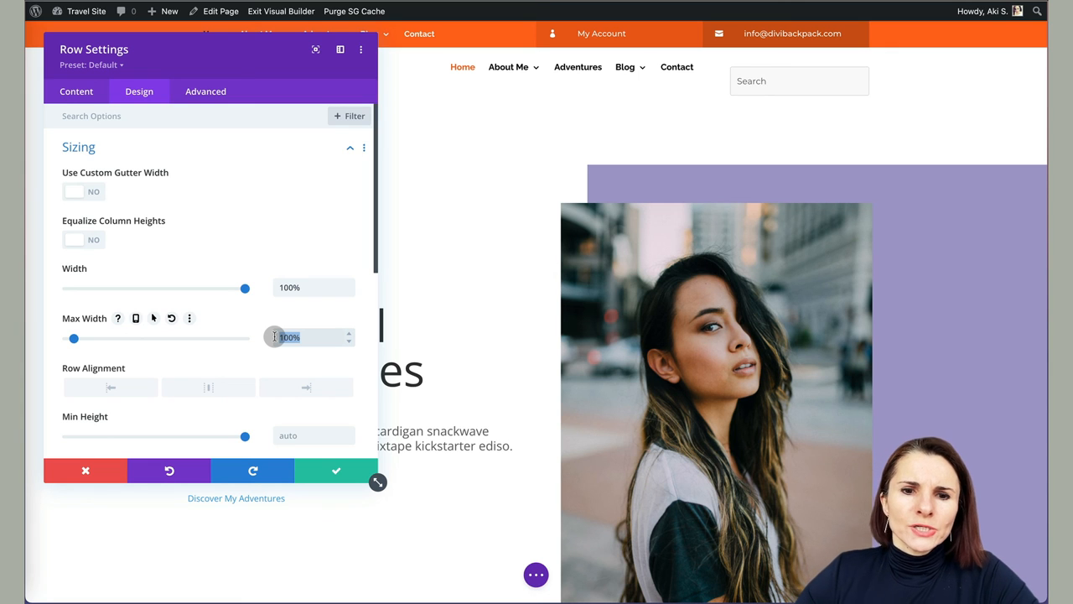
{"action": "mouse_move", "coordinate": [336, 470]}
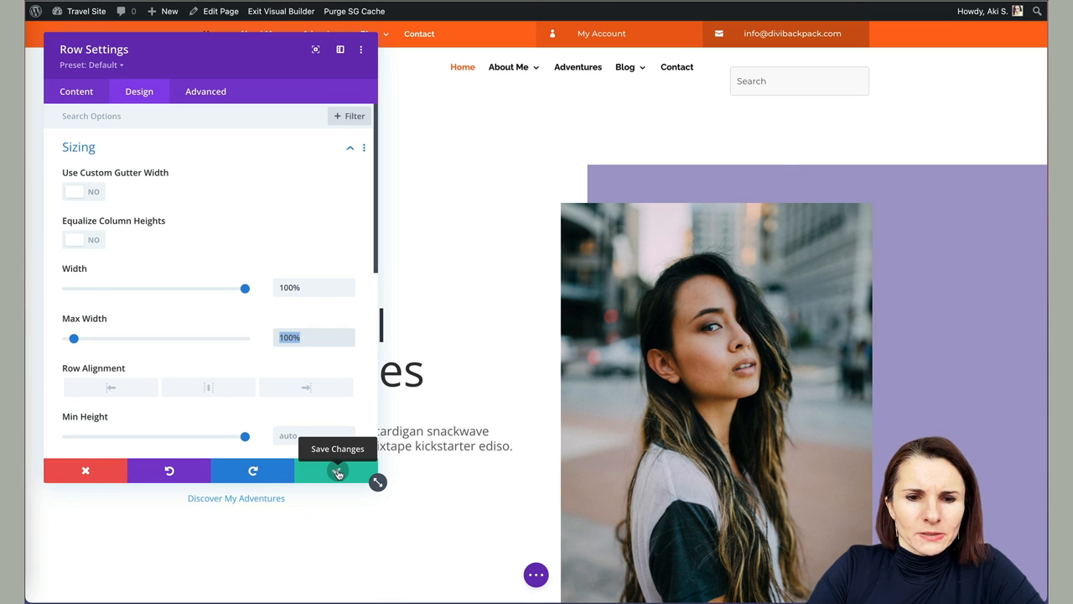
Save the row changes and scroll the page to confirm the hero now spans full width
{"action": "left_click", "coordinate": [337, 469]}
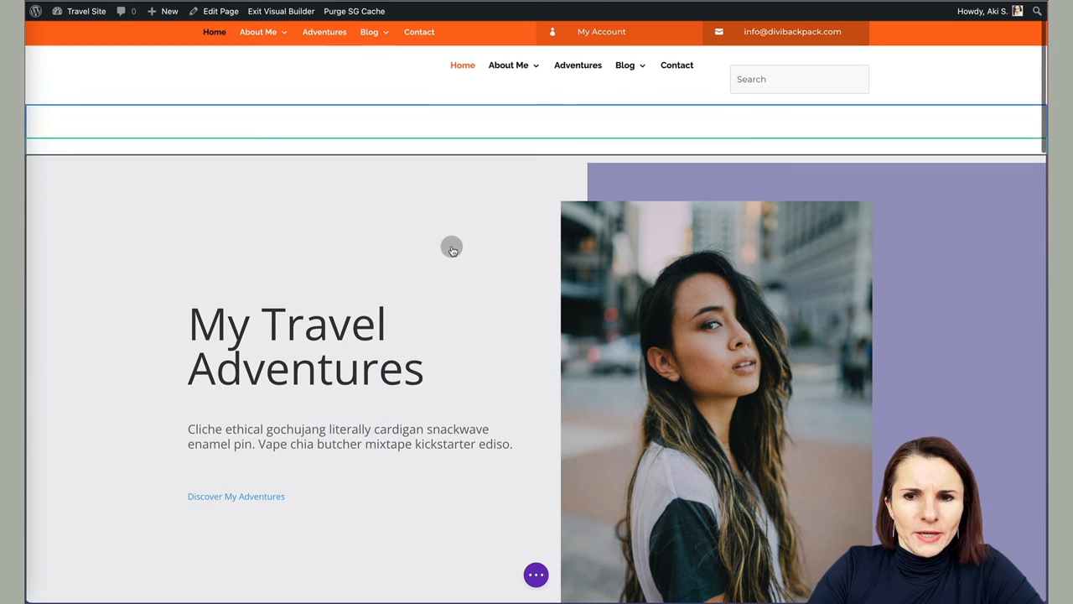
{"action": "scroll", "scroll_direction": "down", "scroll_amount": 3}
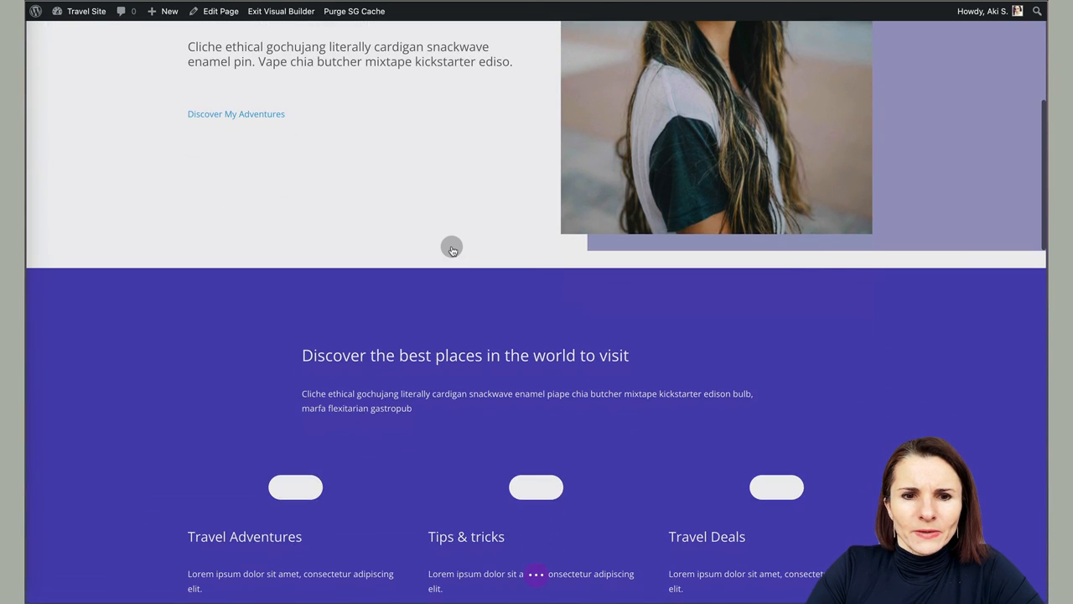
{"action": "scroll", "scroll_direction": "up", "scroll_amount": 3}
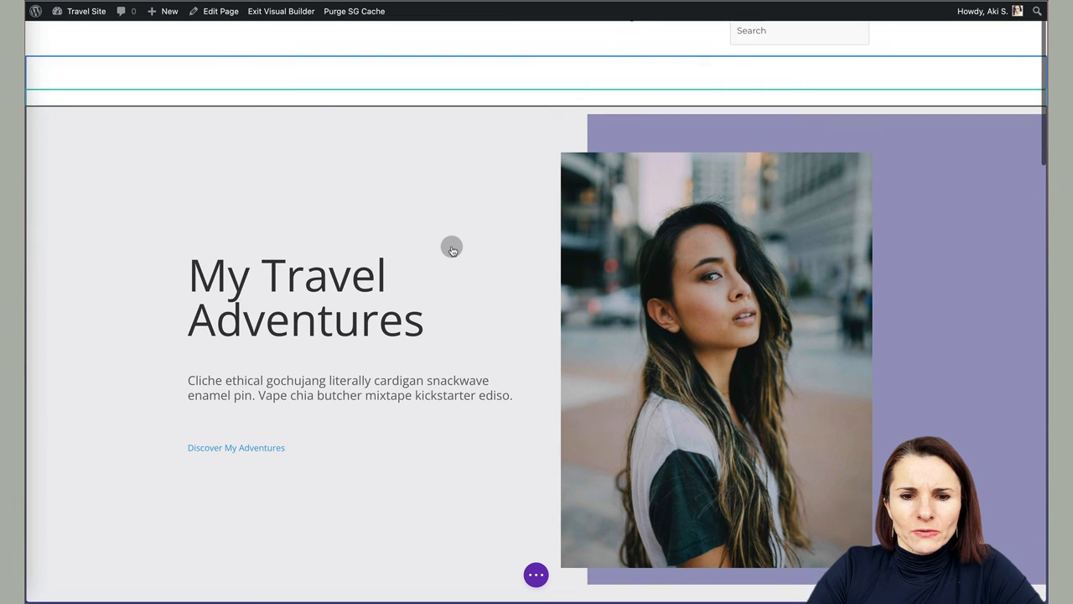
{"action": "scroll", "scroll_direction": "down", "scroll_amount": 3}
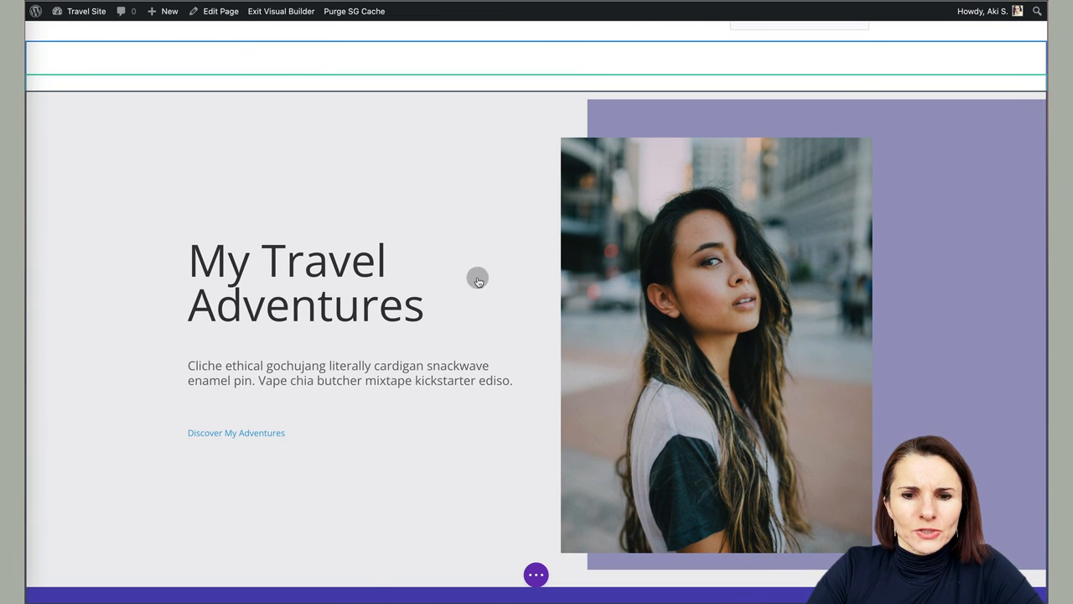